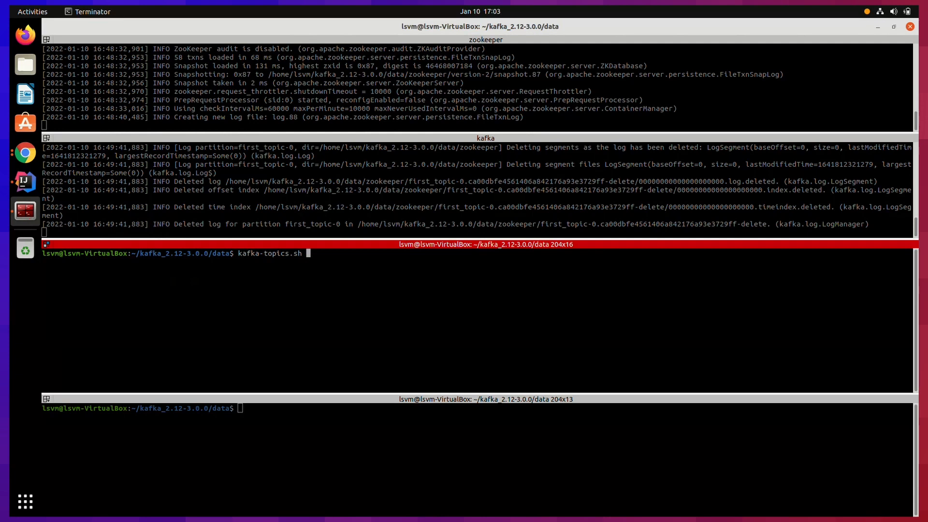
Compose kafka-topics.sh --bootstrap-server 127.0.0.1:2181 --topic youtube_topic --create --partitions 3 --replication-factor 1
{"action": "type", "text": "--bootst"}
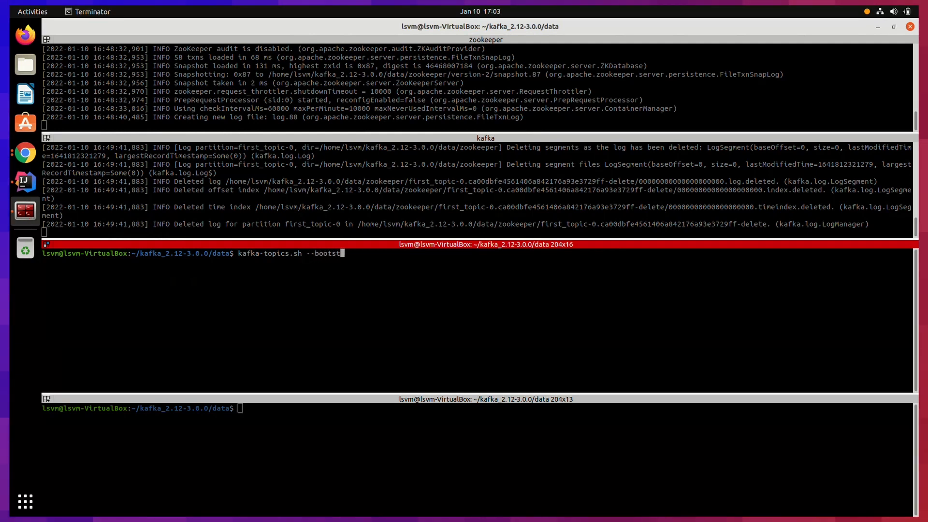
{"action": "type", "text": "rap-server"}
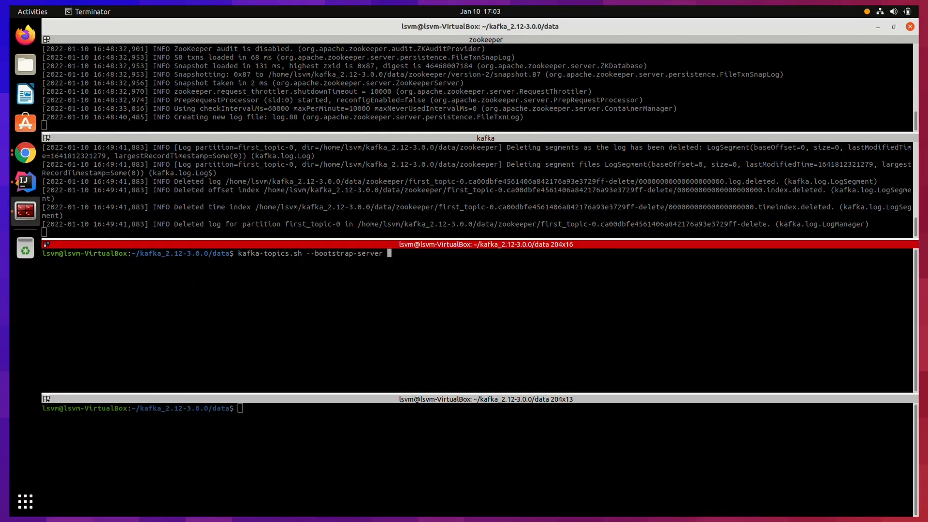
{"action": "type", "text": "127.0.0."}
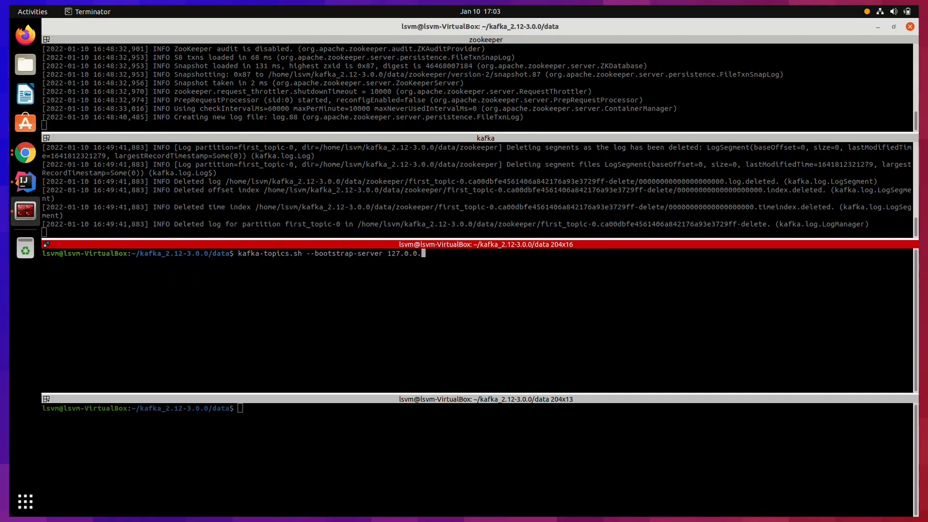
{"action": "type", "text": "1:2181"}
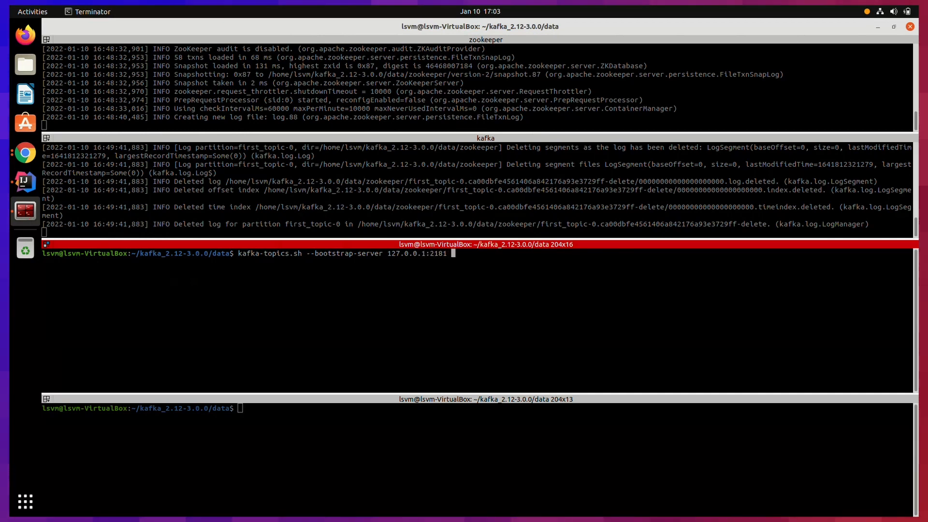
{"action": "type", "text": "--topic youtube_topic"}
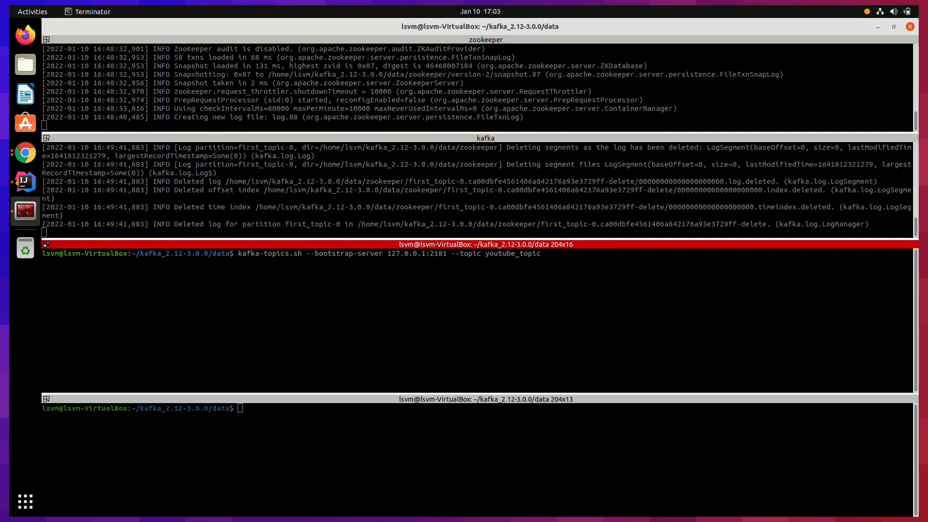
{"action": "type", "text": "--create --partitions 3 --rep"}
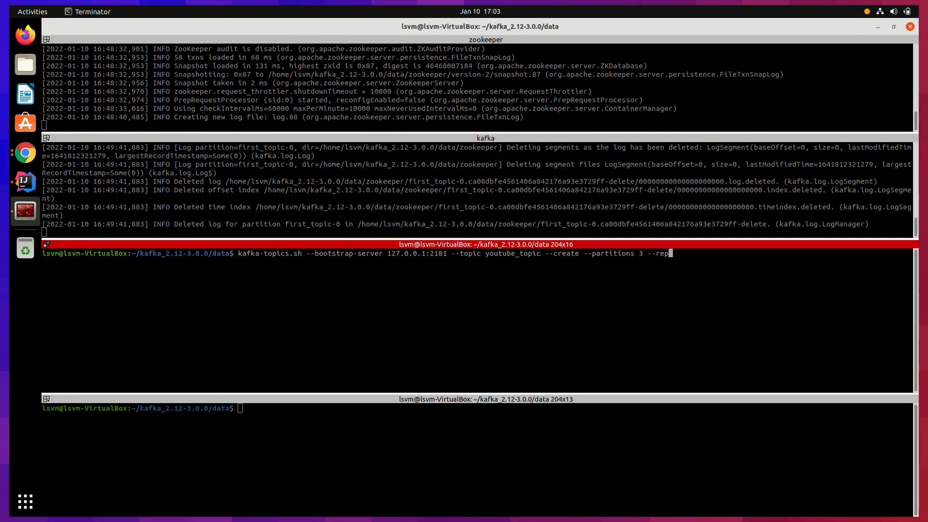
{"action": "type", "text": "lication-factor 1"}
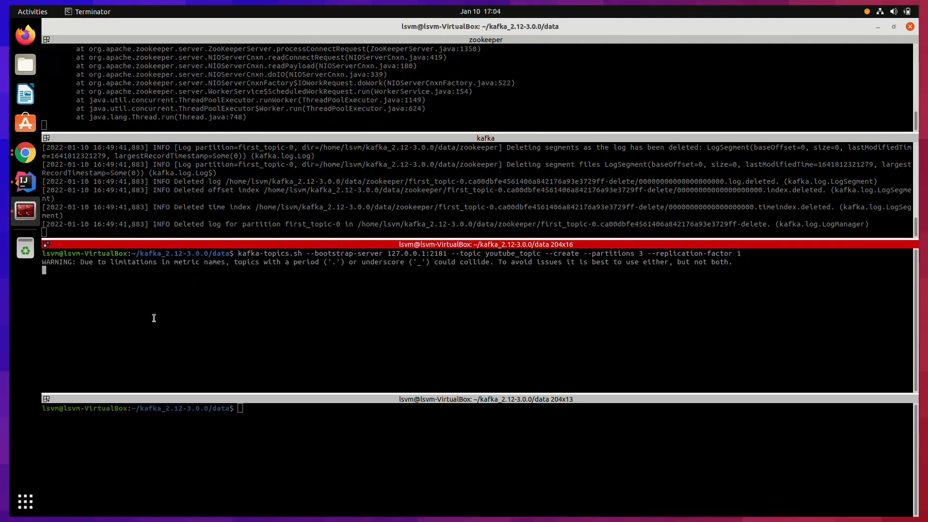
{"action": "mouse_move", "coordinate": [359, 305]}
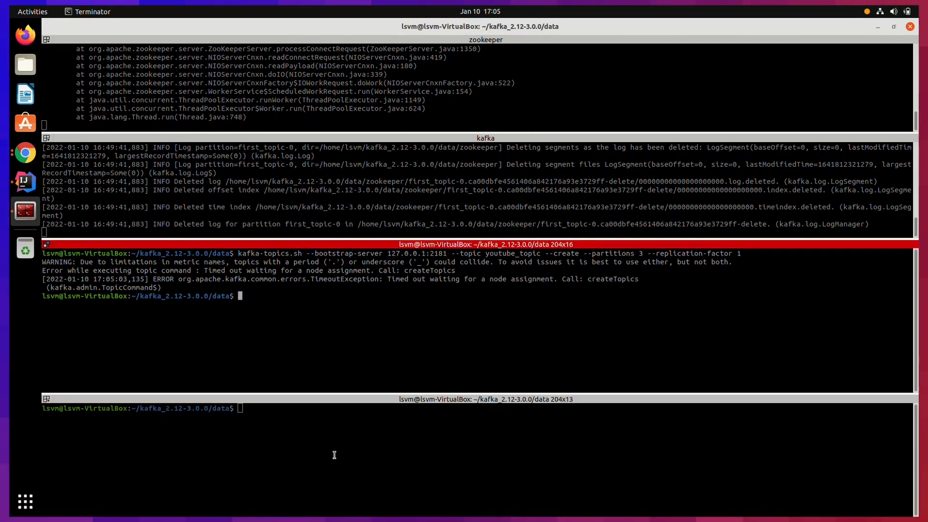
After the port-2181 creation times out, start a new kafka-topics.sh command in the bottom pane
{"action": "type", "text": "kafka-topics.sh"}
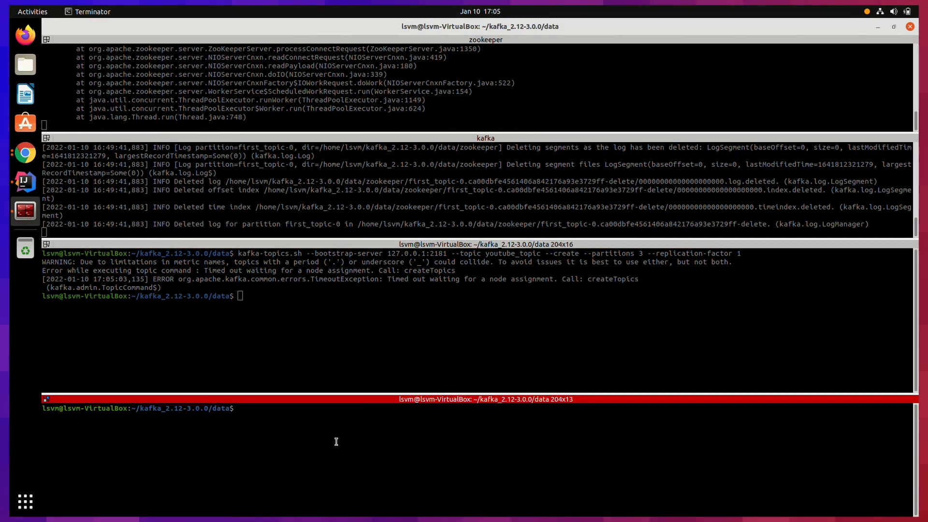
Run kafka-topics.sh --bootstrap-server 127.0.0.1:2181 --list, see it time out, and clear the pane
{"action": "type", "text": "kafka-topics.sh"}
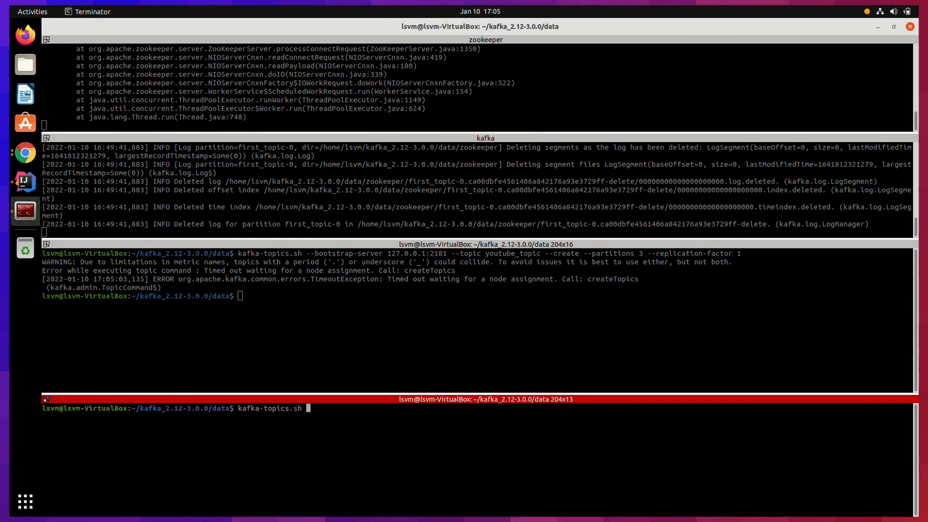
{"action": "type", "text": "--bootstrap"}
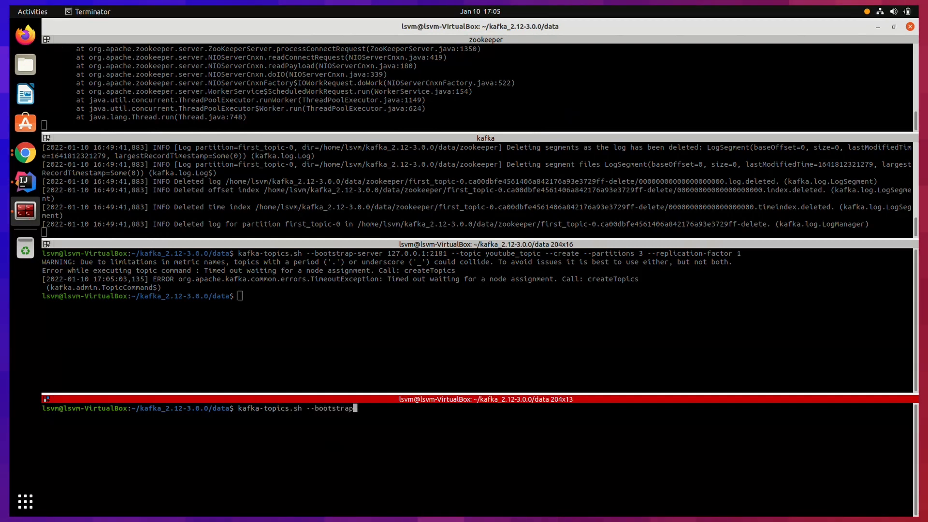
{"action": "type", "text": "-server 127.0.0.1"}
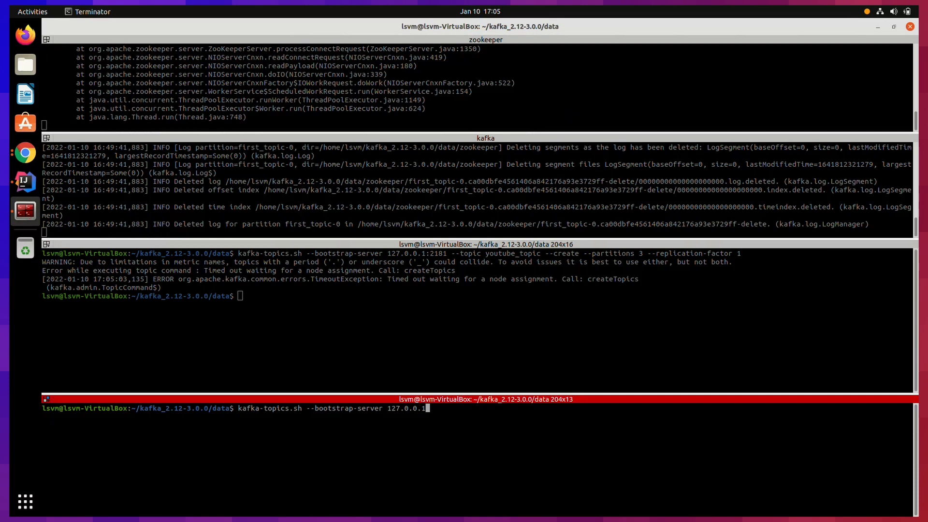
{"action": "type", "text": ":2181"}
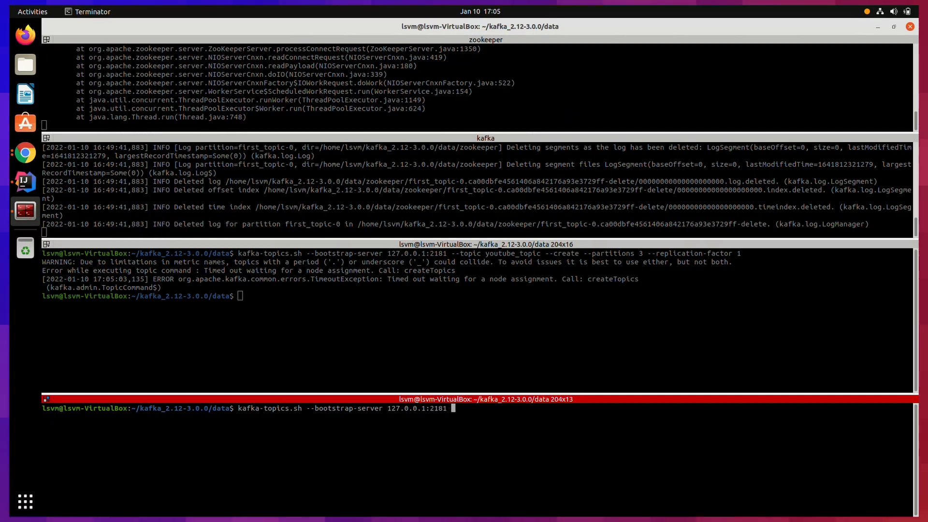
{"action": "type", "text": "--list"}
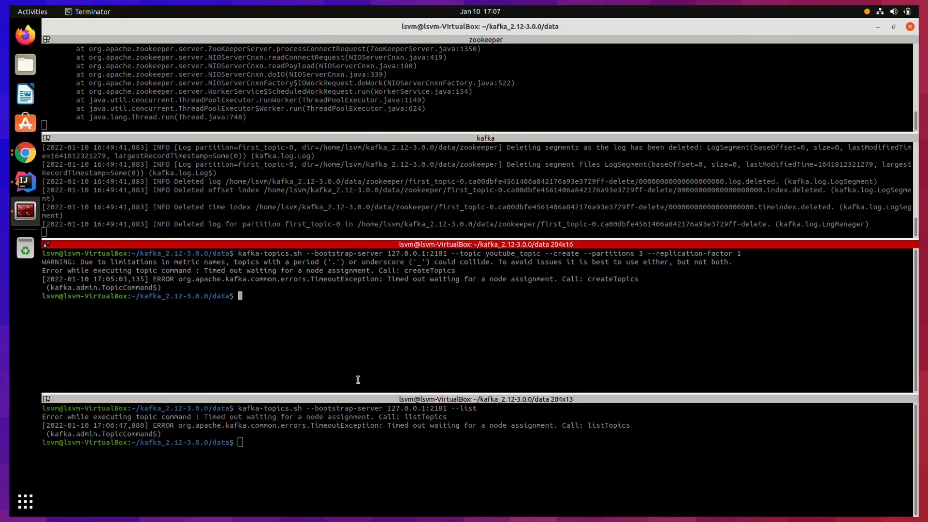
{"action": "type", "text": "clear"}
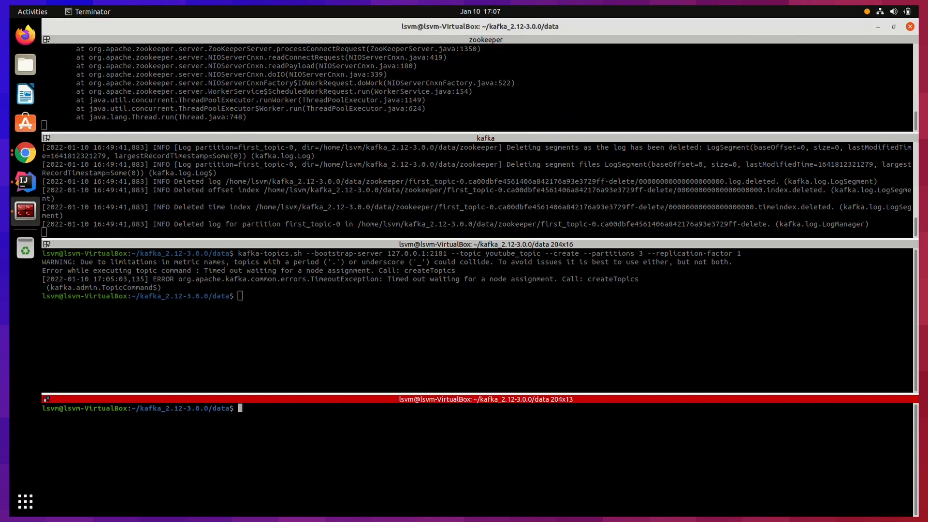
Run netstat -tulpn to see ZooKeeper listening on 2181 and Kafka on 9092, then clear the pane
{"action": "type", "text": "netstat --"}
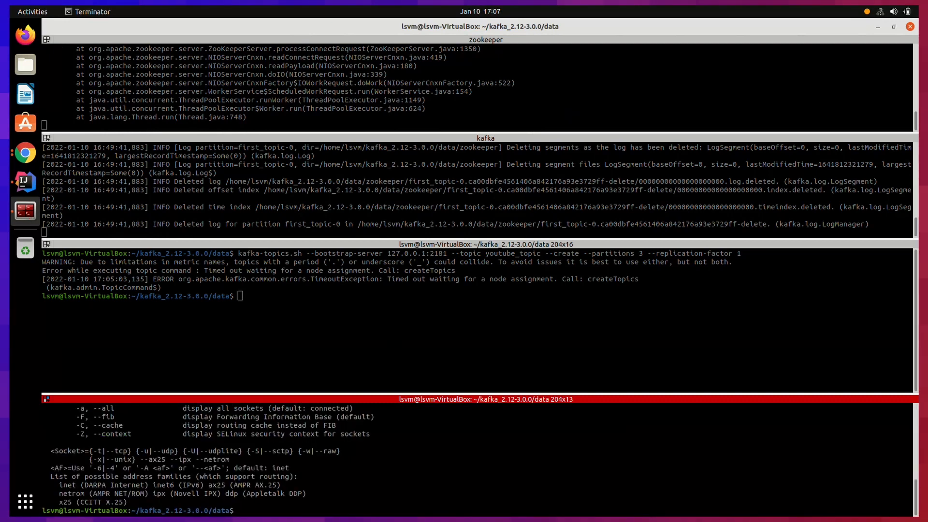
{"action": "type", "text": "netstl"}
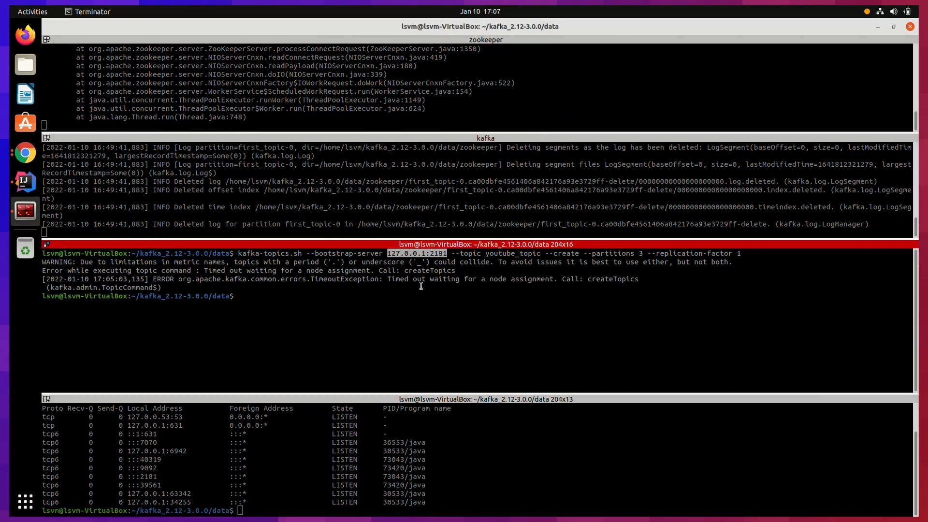
{"action": "type", "text": "clear"}
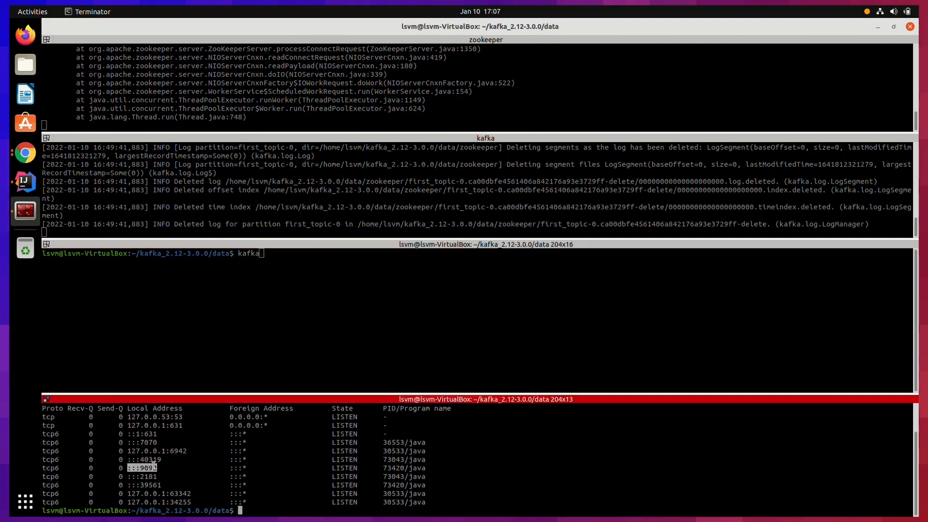
Compose kafka-topics.sh --bootstrap-server 127.0.0.1:9092 --topic youtube_topic in the middle pane
{"action": "type", "text": "-topics.sh"}
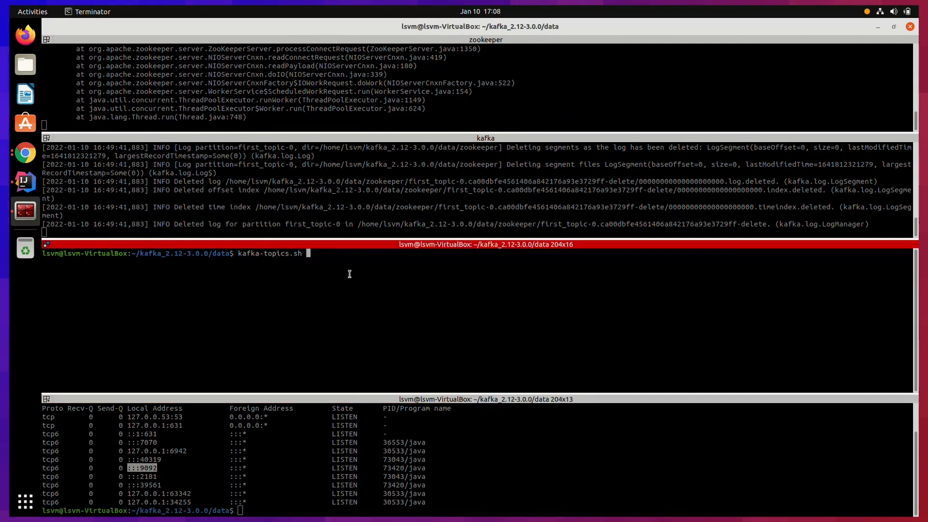
{"action": "type", "text": "--bootstraop"}
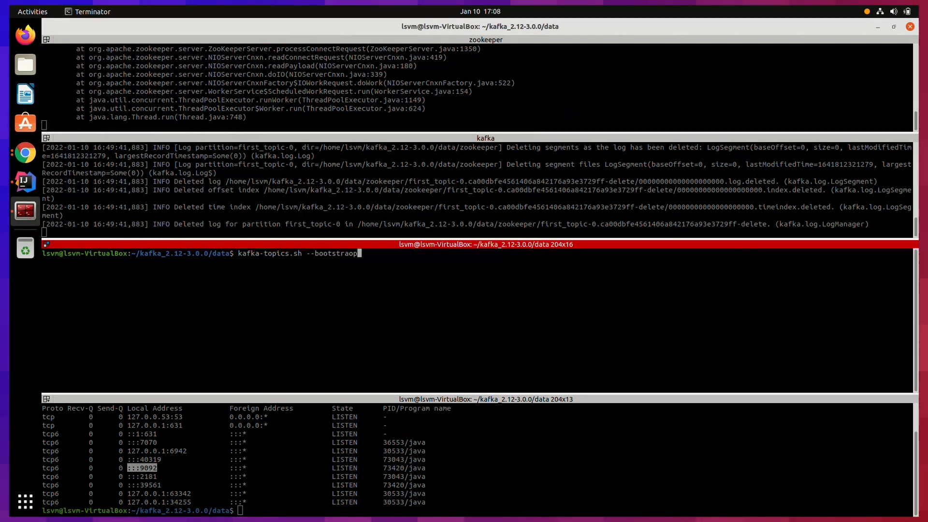
{"action": "type", "text": "-server"}
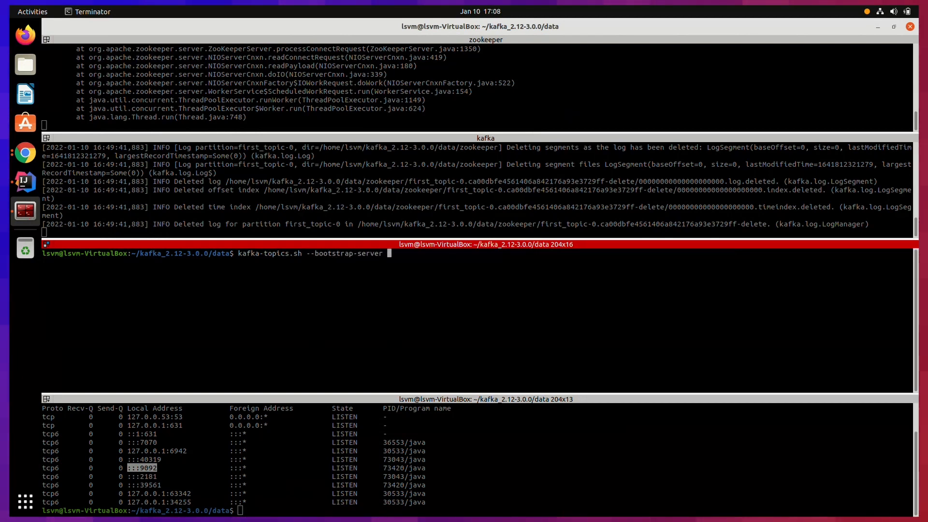
{"action": "type", "text": "127.0.0.1:909"}
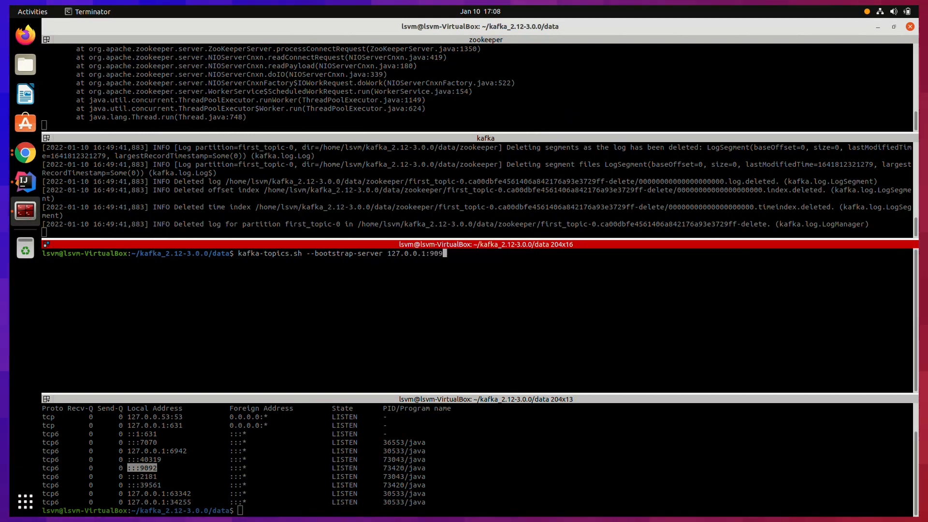
{"action": "type", "text": "2 --topic"}
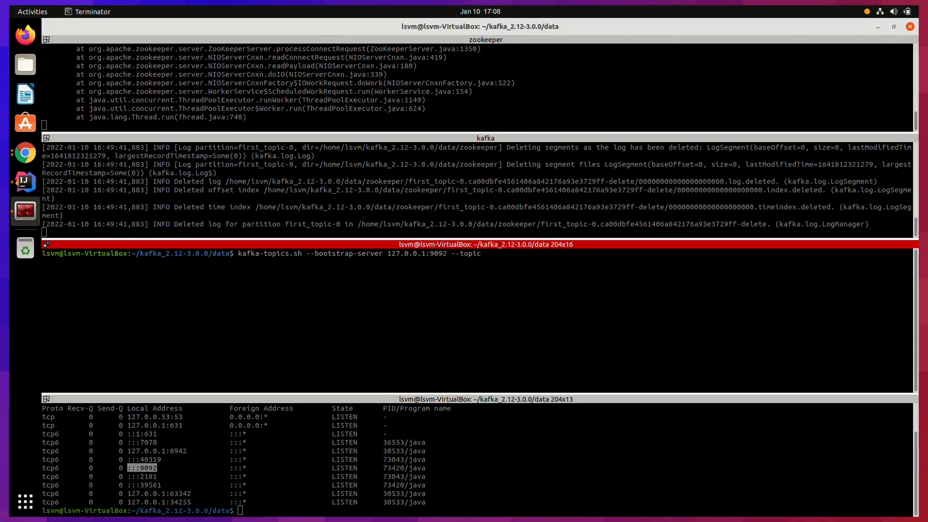
{"action": "type", "text": "youtube_tpoi"}
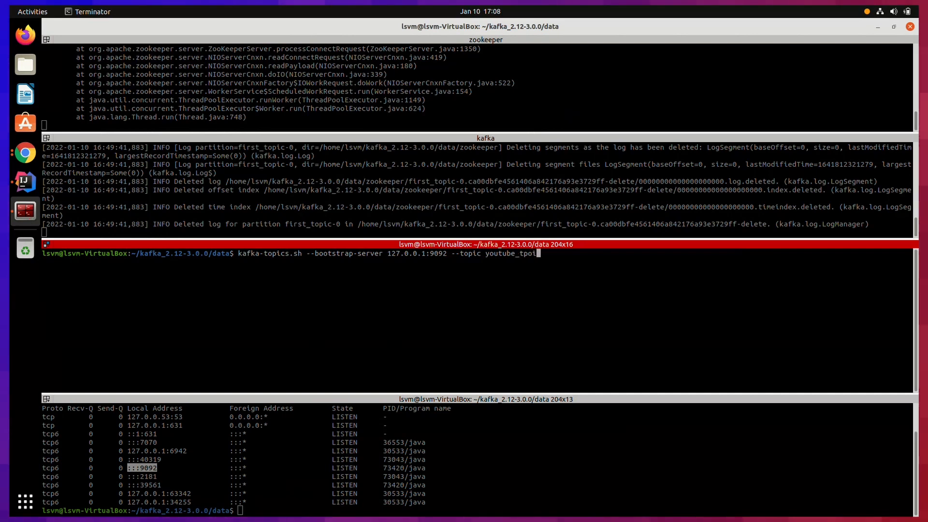
{"action": "type", "text": "c --create"}
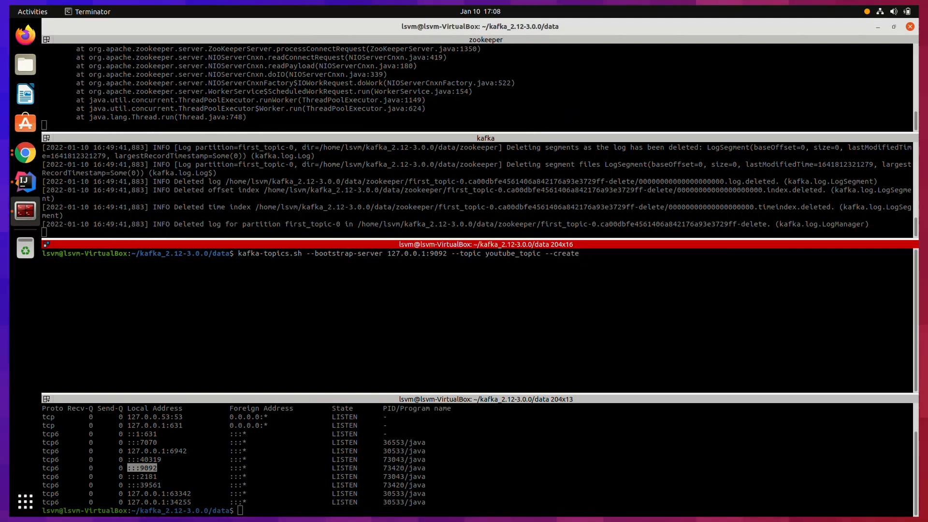
Add --create --partitions 3 --replication-factor 1 and run it, creating youtube_topic successfully
{"action": "type", "text": "--"}
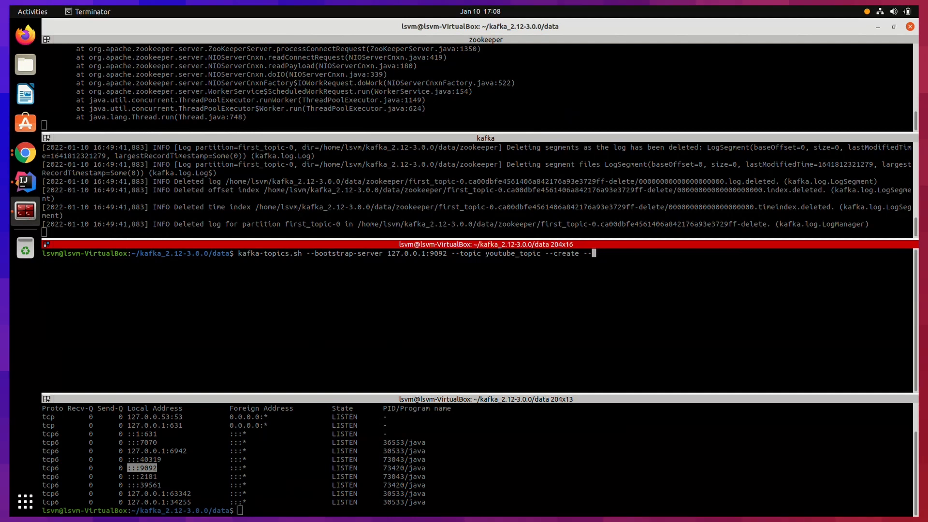
{"action": "type", "text": "partitions"}
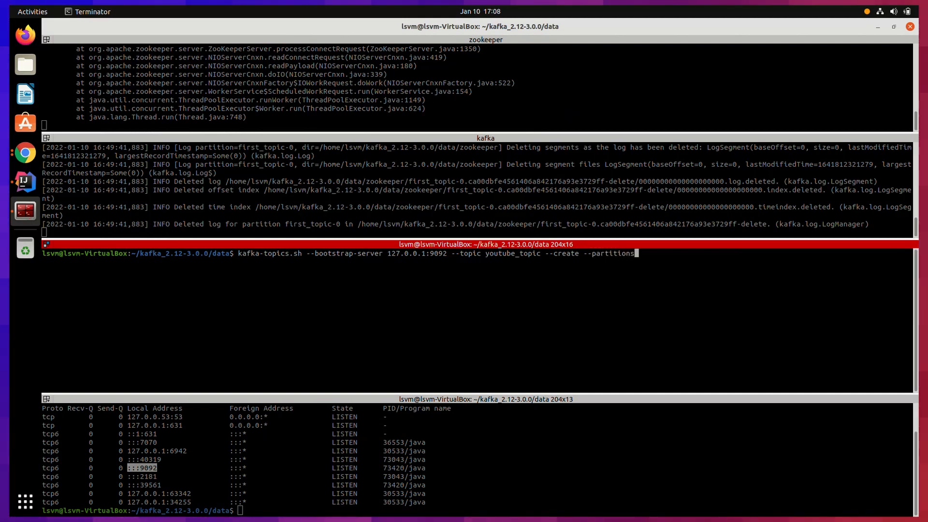
{"action": "type", "text": "3"}
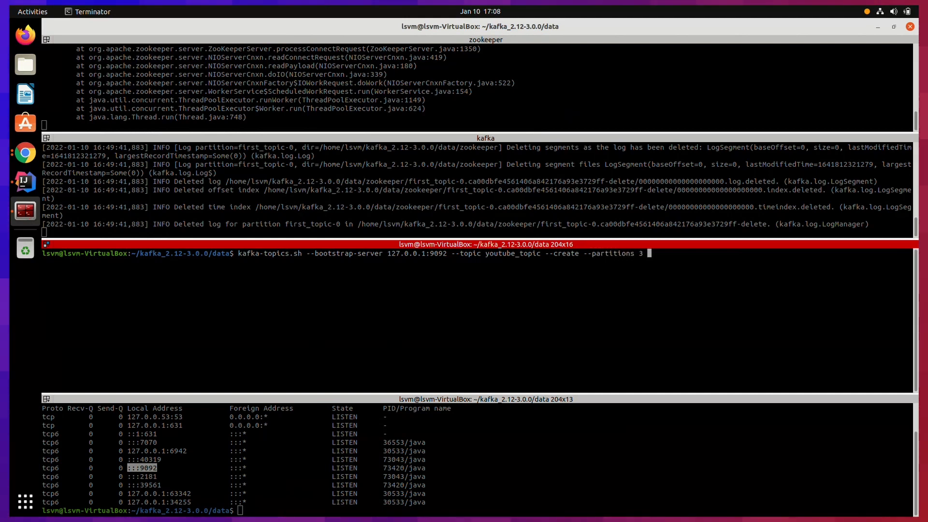
{"action": "type", "text": "--replication"}
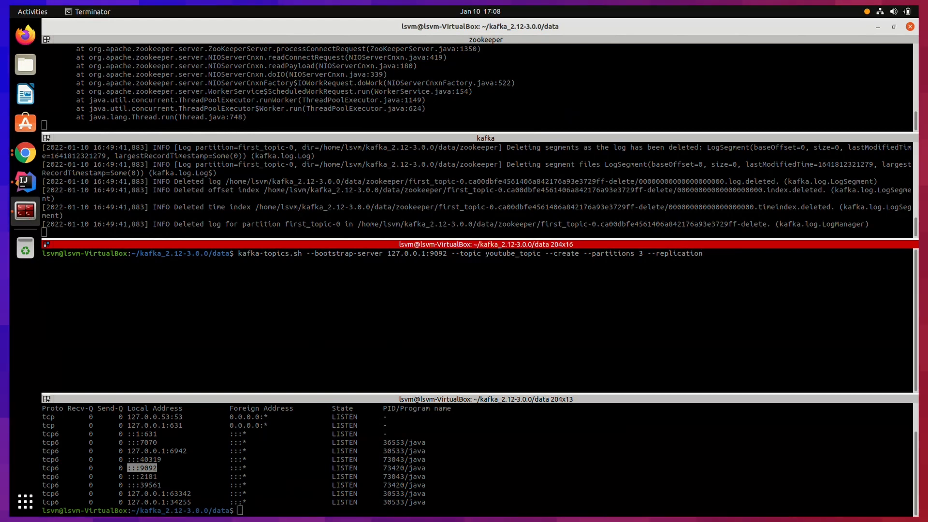
{"action": "type", "text": "-factpo"}
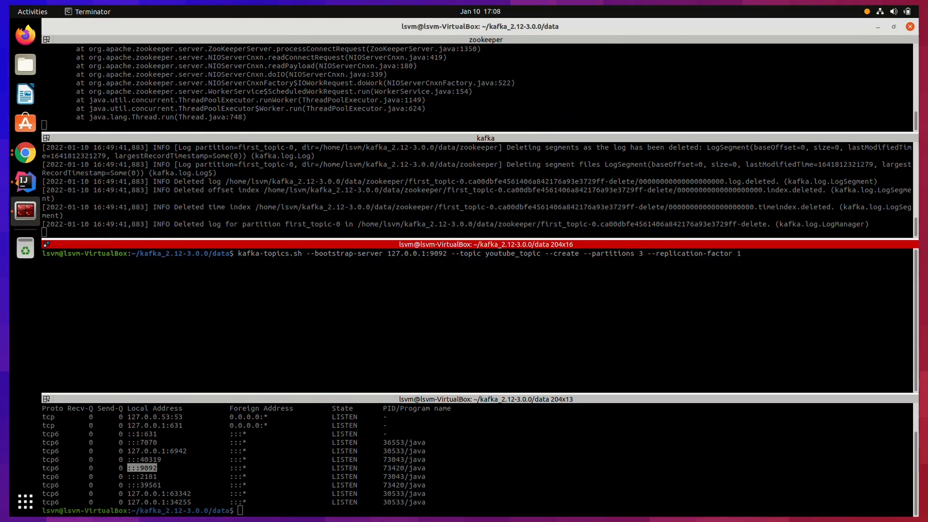
{"action": "key", "text": "Return"}
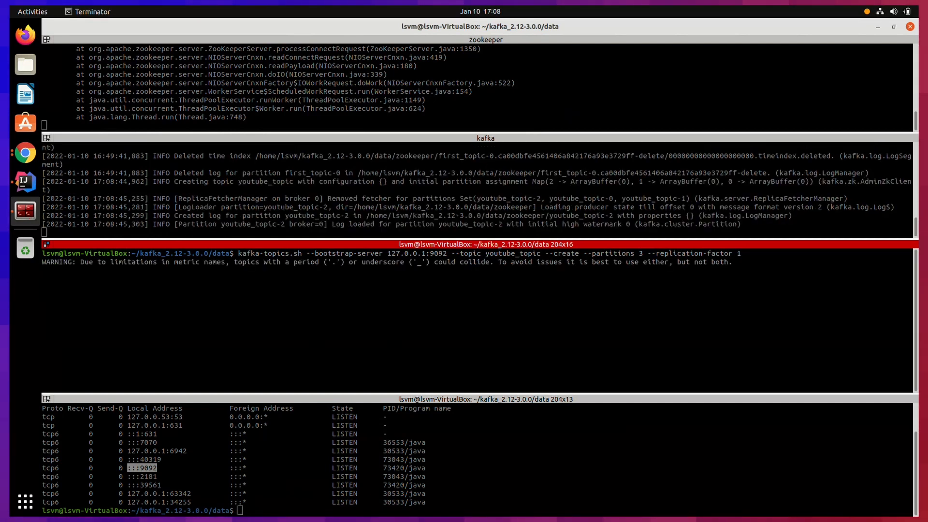